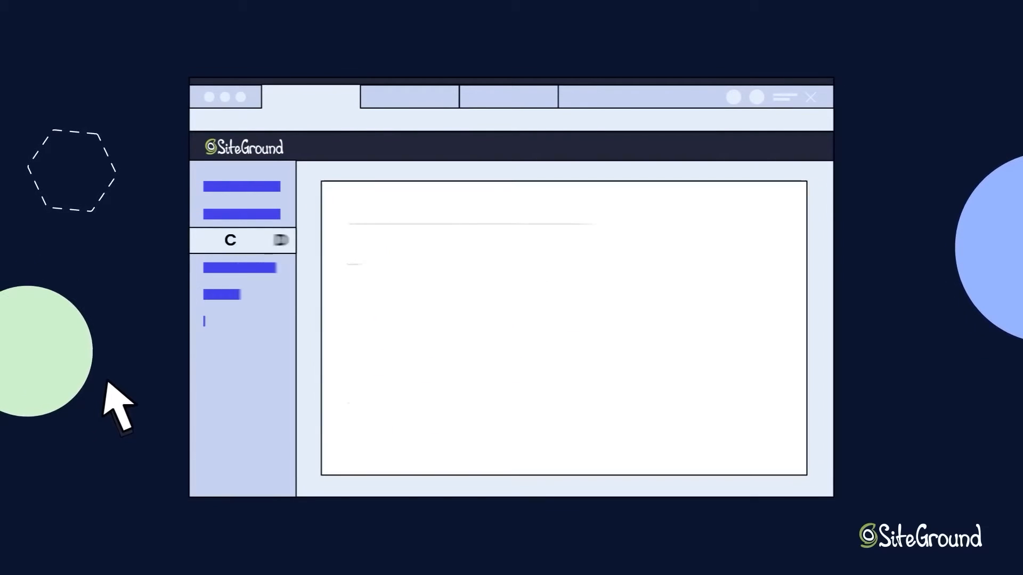
Switch on Dynamic Caching under SiteGround's CDN Premium Features
click(241, 240)
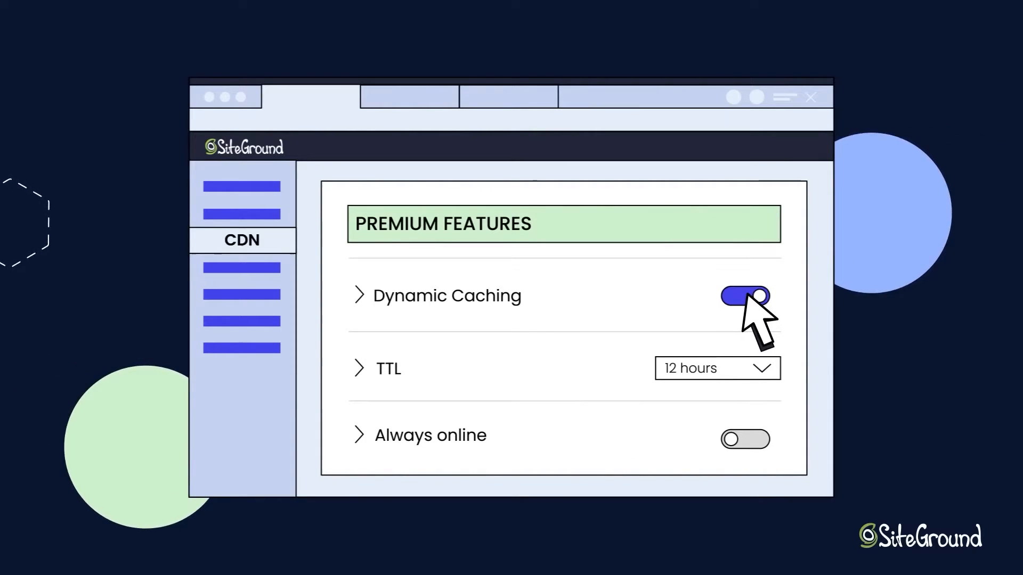
click(744, 439)
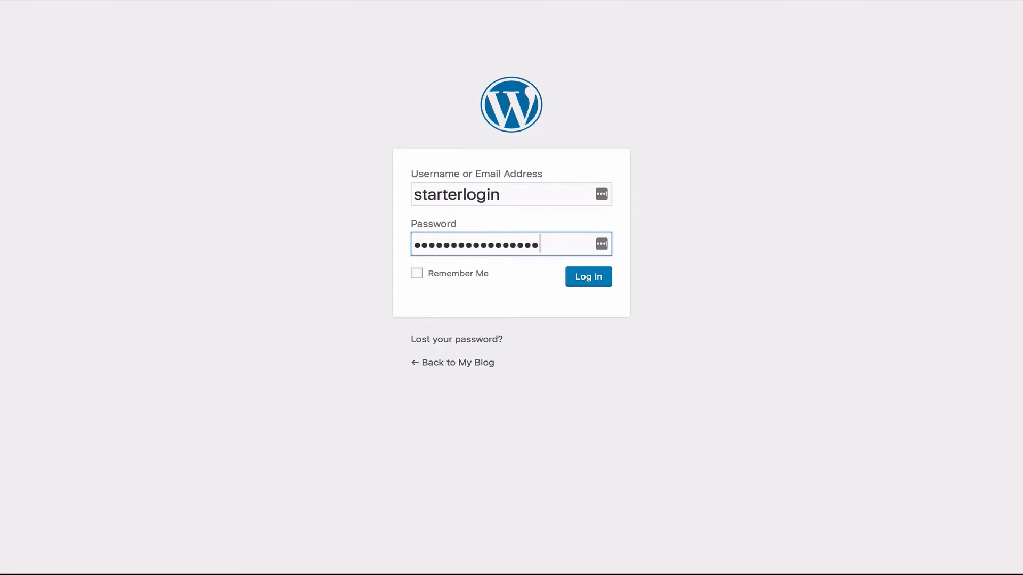
Log in to WordPress, start the Starter wizard and preview the Yoga design
click(586, 276)
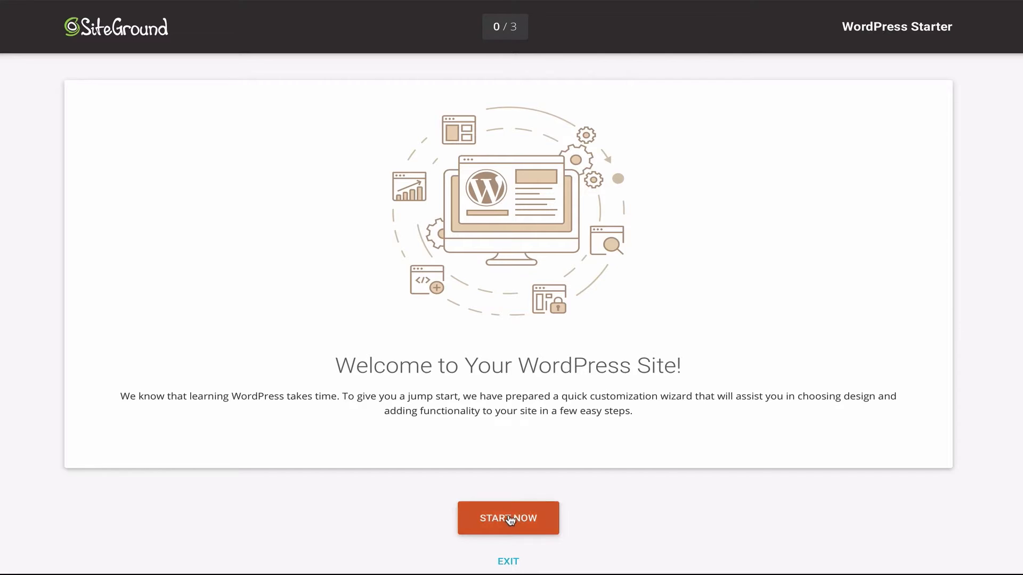
click(508, 517)
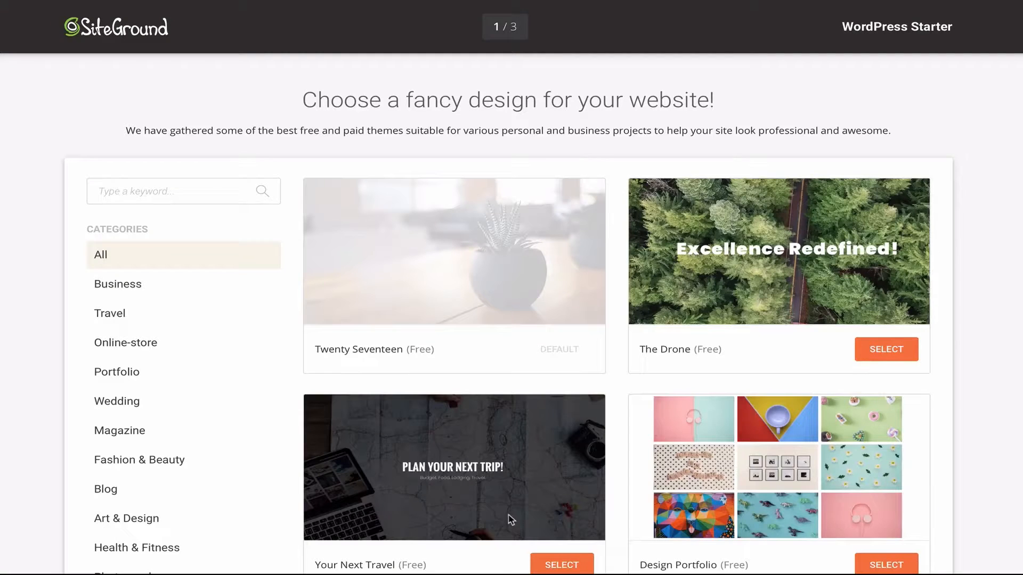
scroll(down, 3)
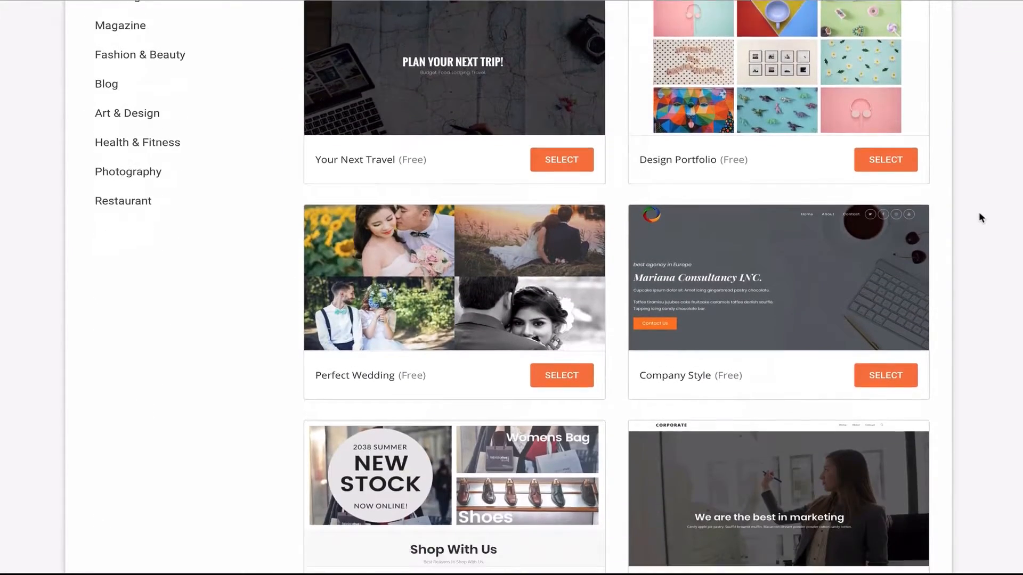
scroll(down, 3)
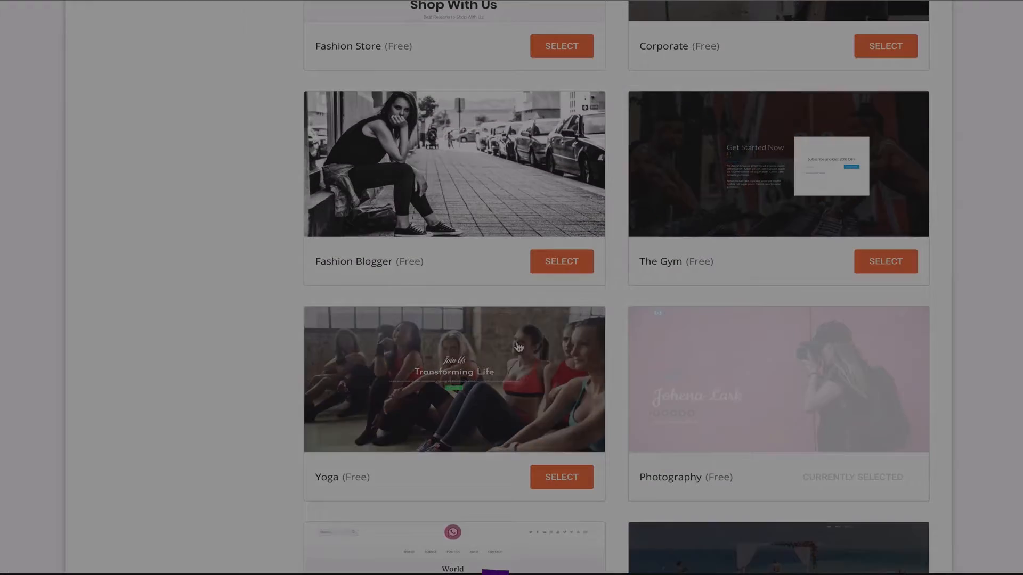
click(454, 379)
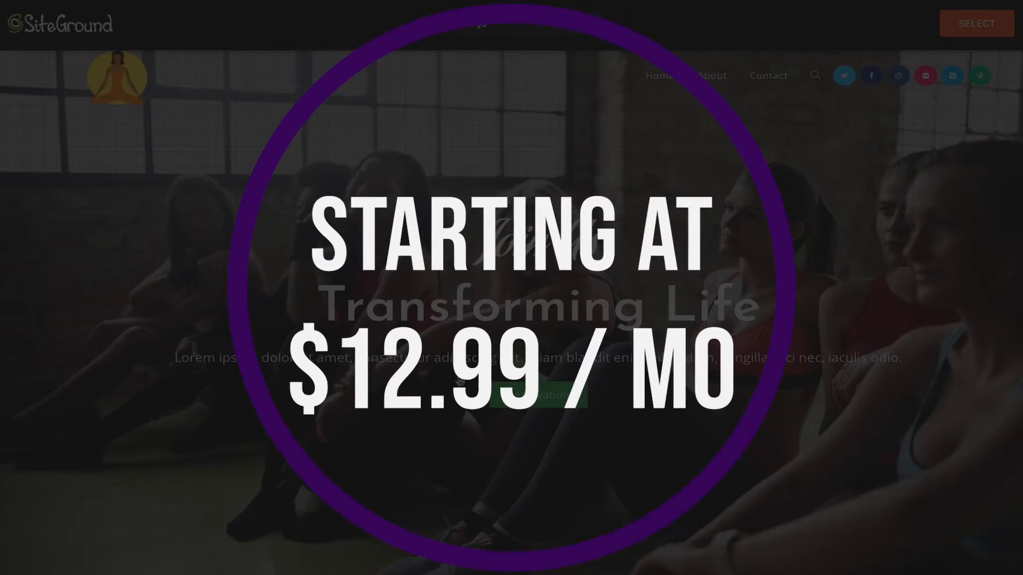
scroll(down, 3)
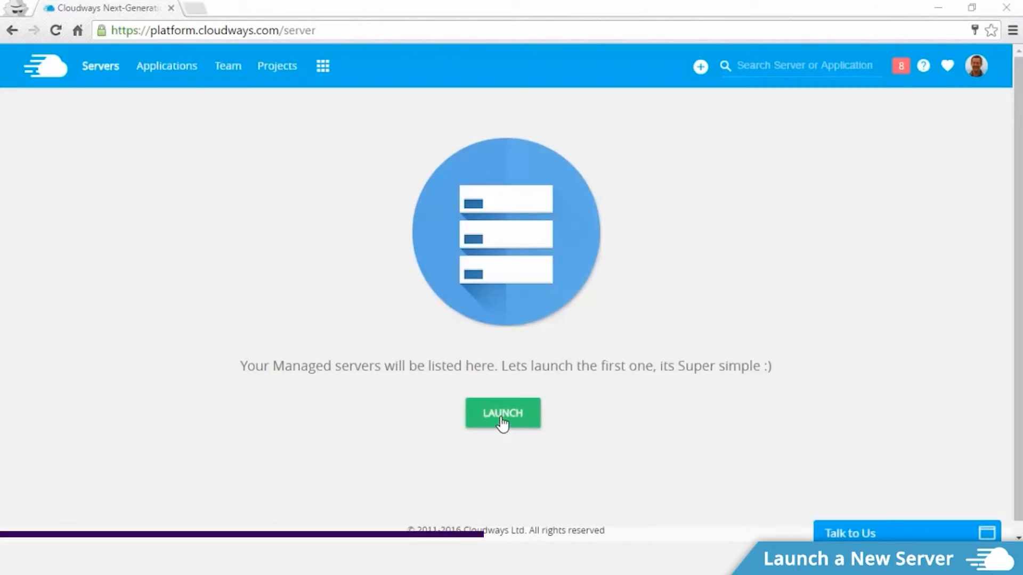
Configure a new 4GB DigitalOcean WordPress server in New York at $70.00/month
click(502, 412)
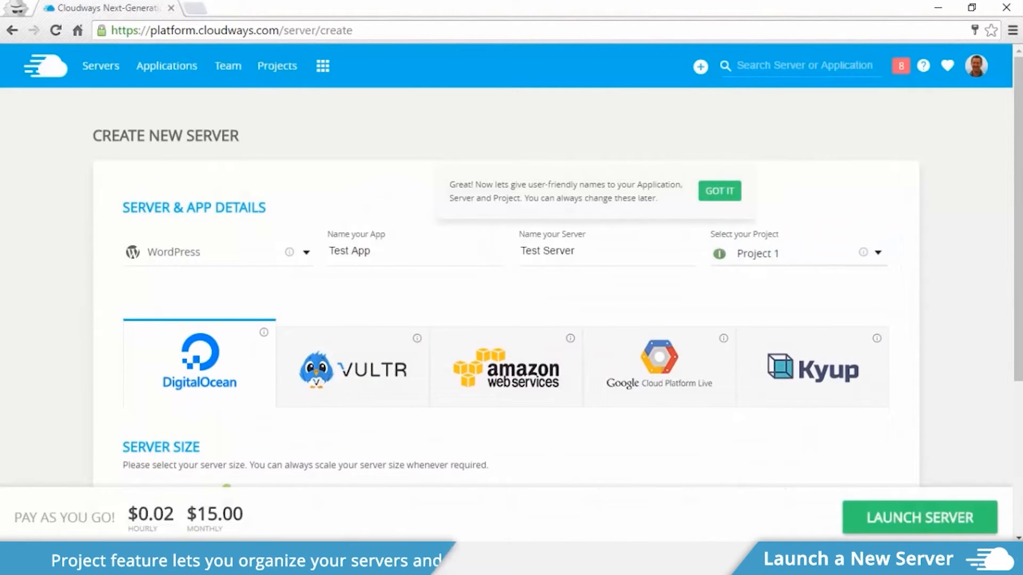
scroll(down, 3)
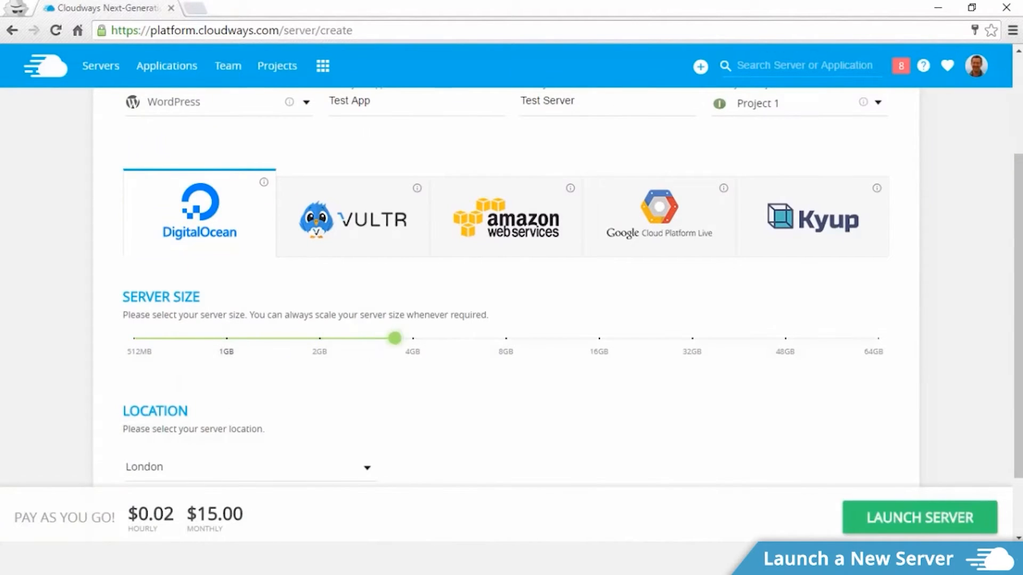
click(248, 467)
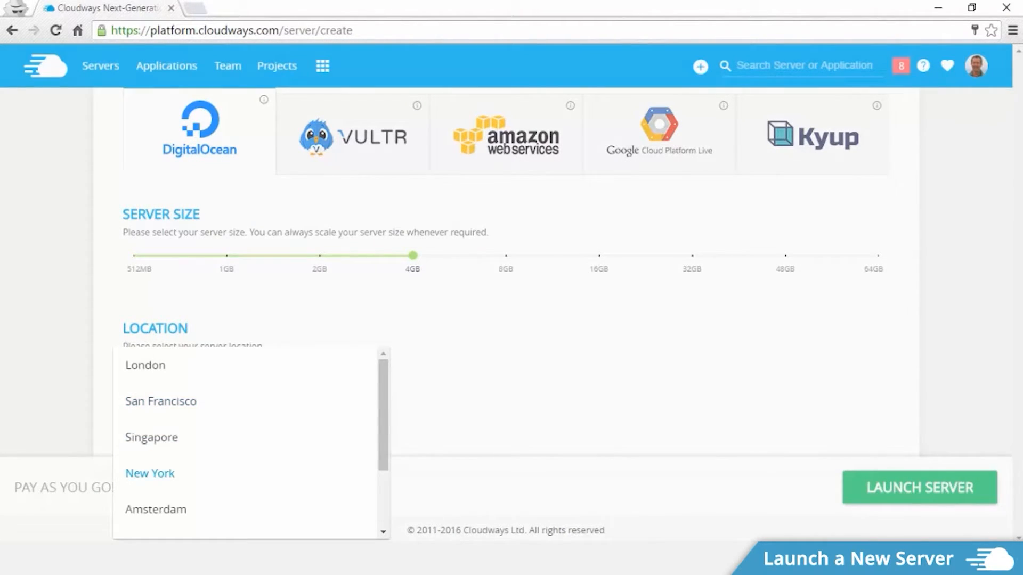
click(149, 473)
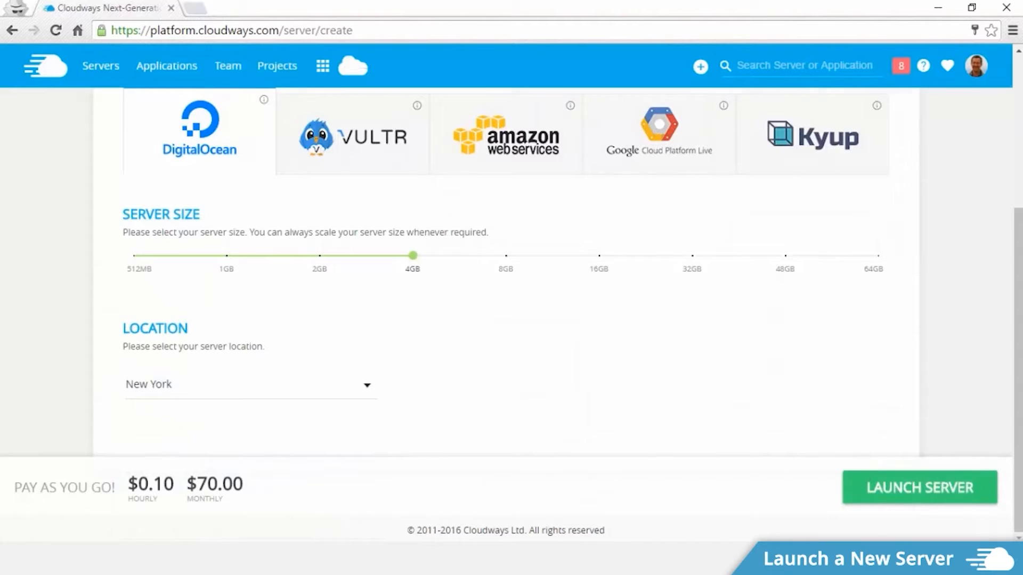
click(917, 487)
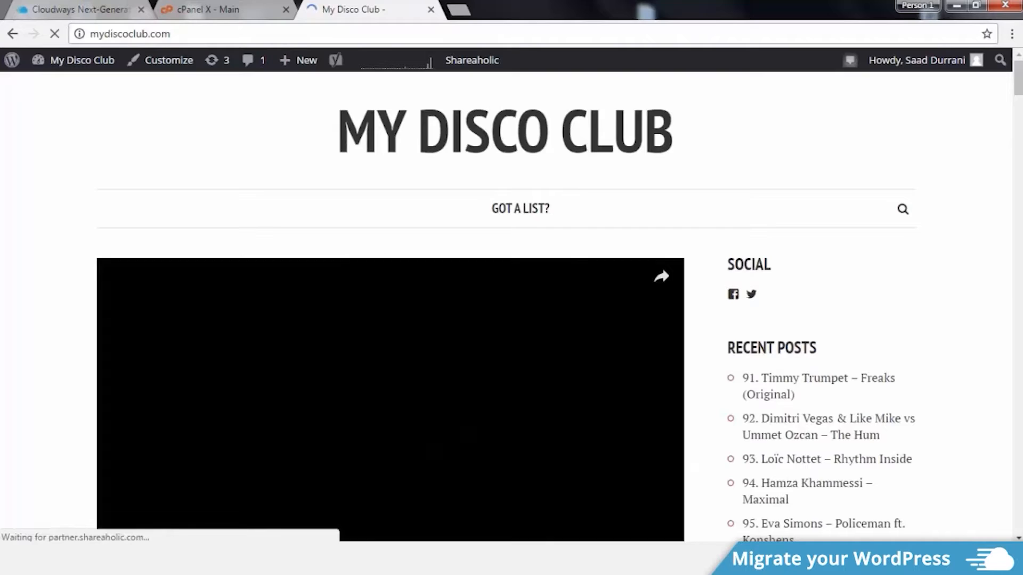
Install and activate the Cloudways WordPress Migrator plugin on My Disco Club
scroll(down, 3)
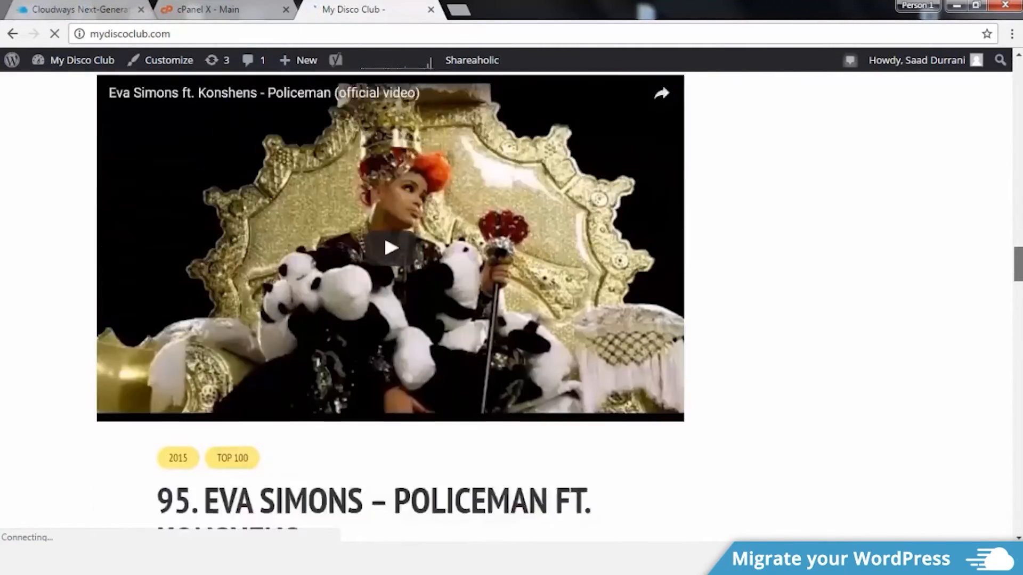
scroll(down, 3)
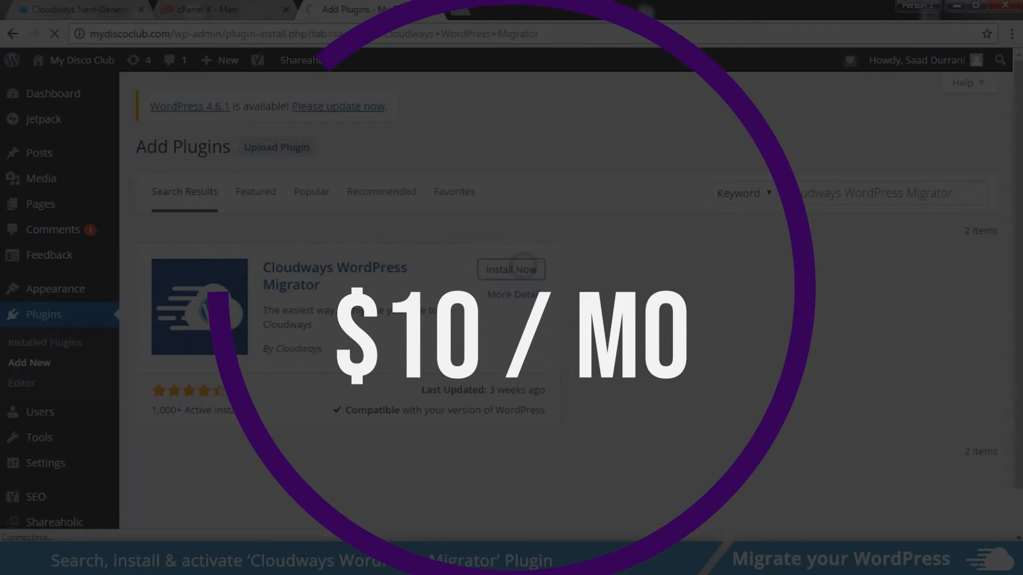
click(511, 269)
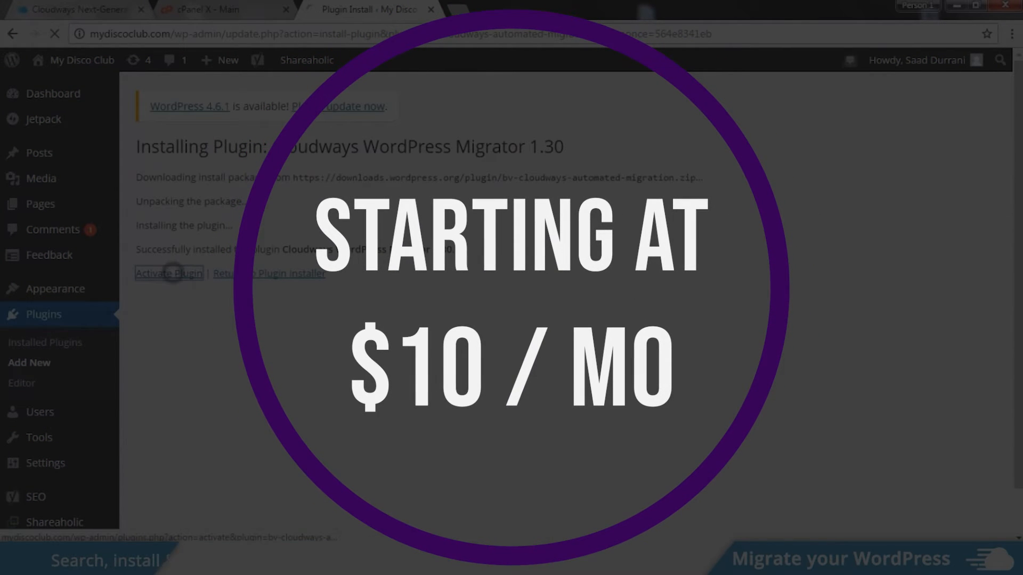
click(168, 273)
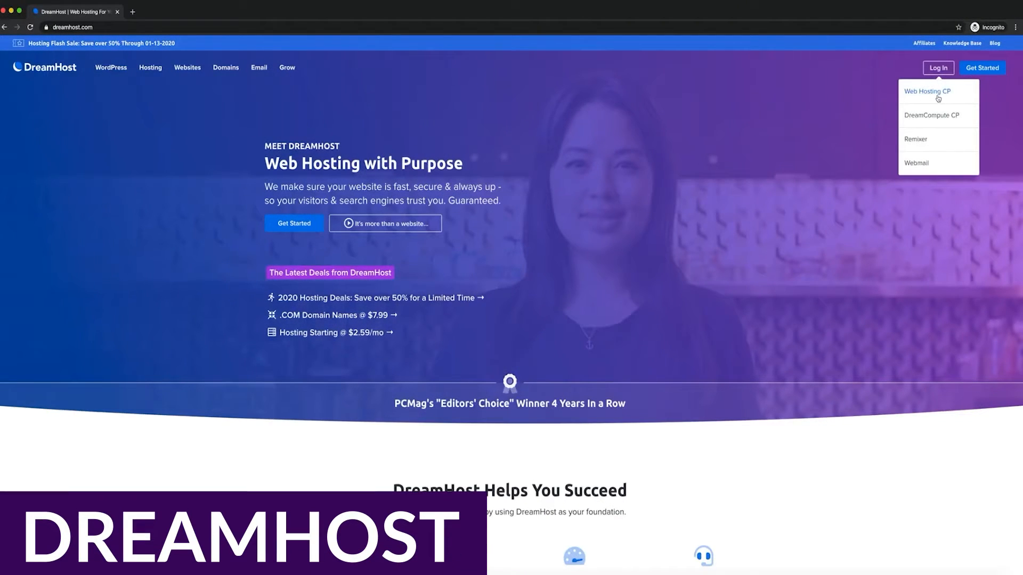
Sign in to the DreamHost panel with Google and open Manage Domains
click(926, 91)
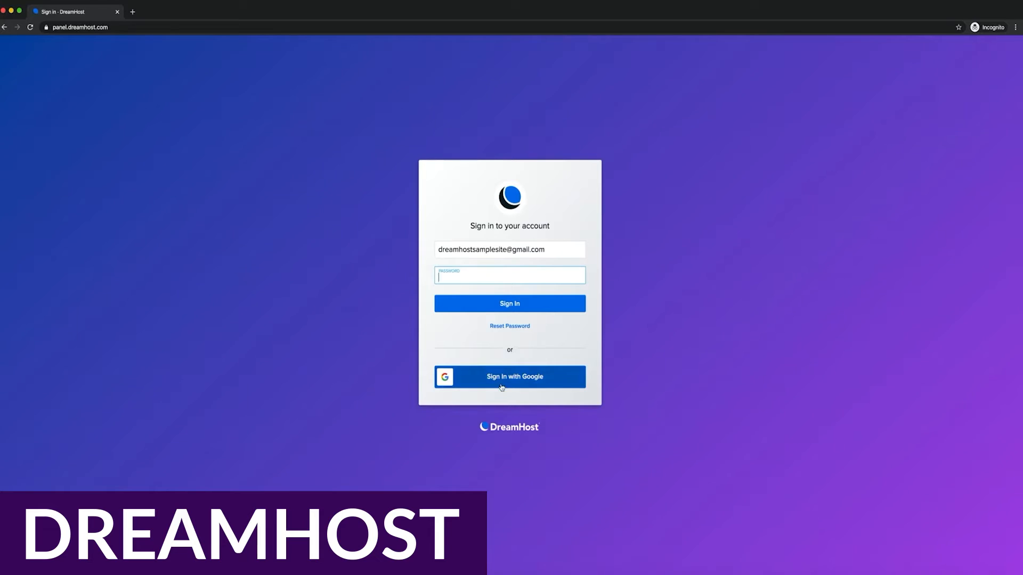
click(509, 377)
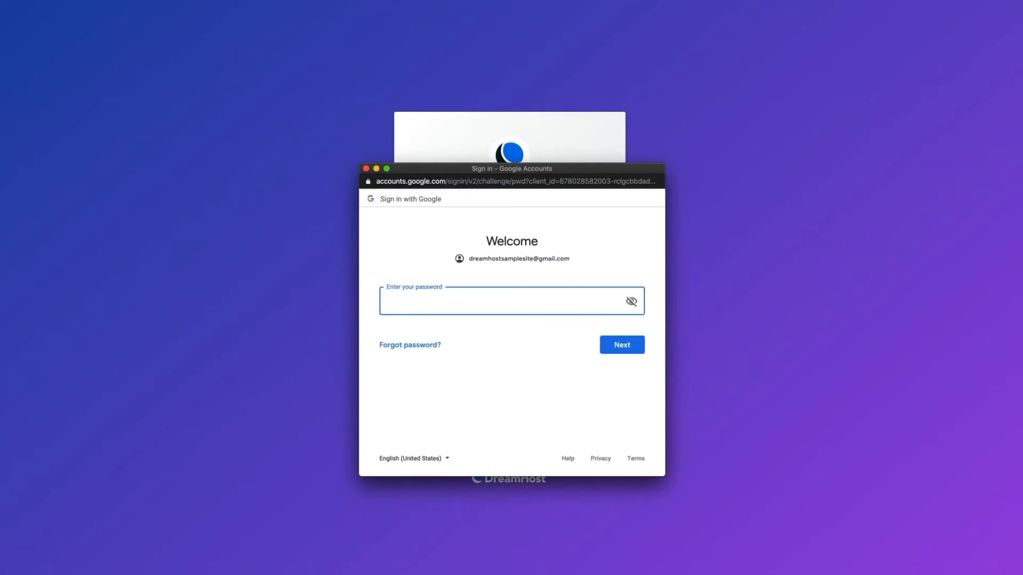
click(620, 344)
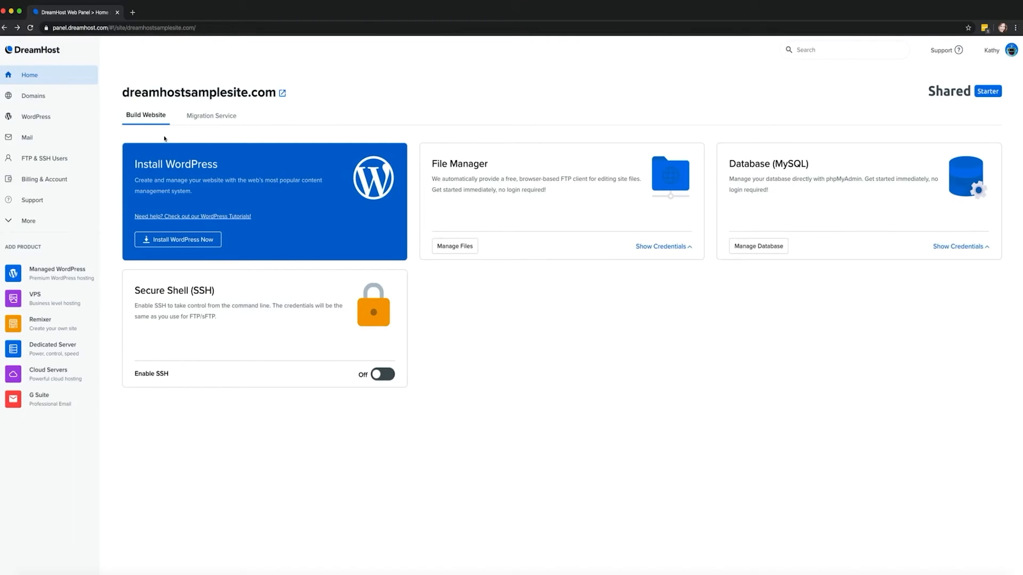
click(32, 96)
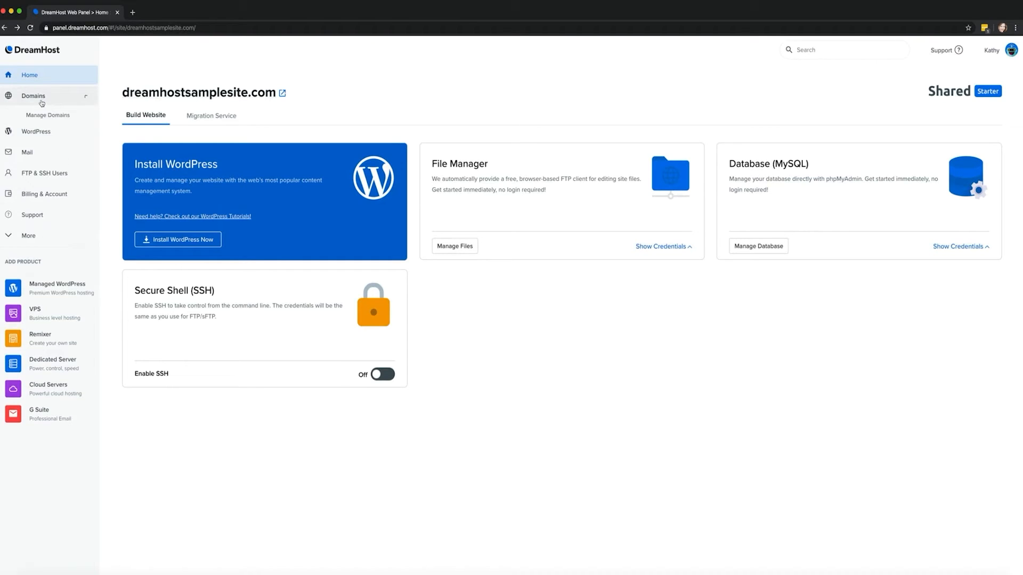
click(47, 115)
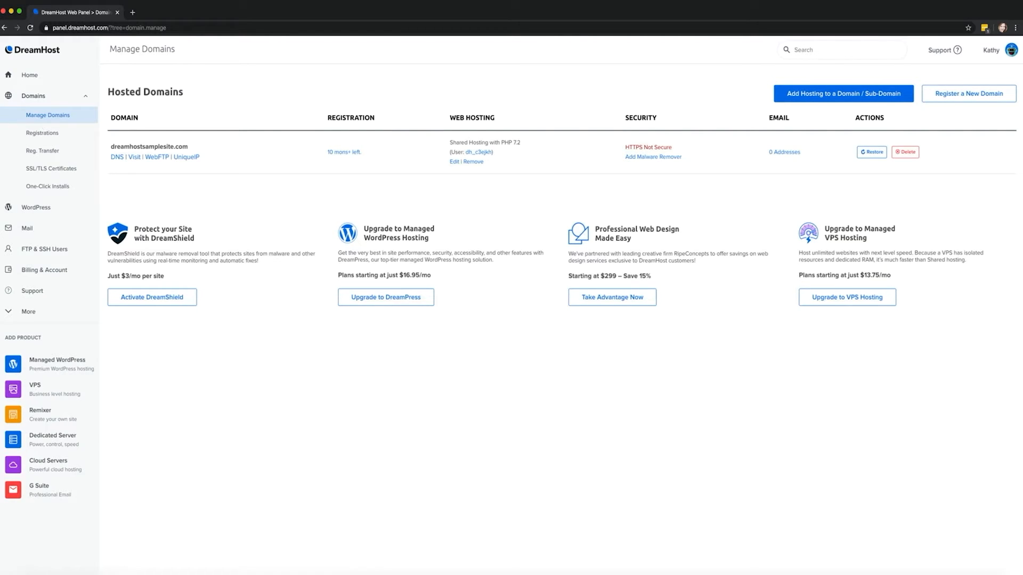
Search for dreamhoststartersite and add the $7.99 .com domain
click(42, 134)
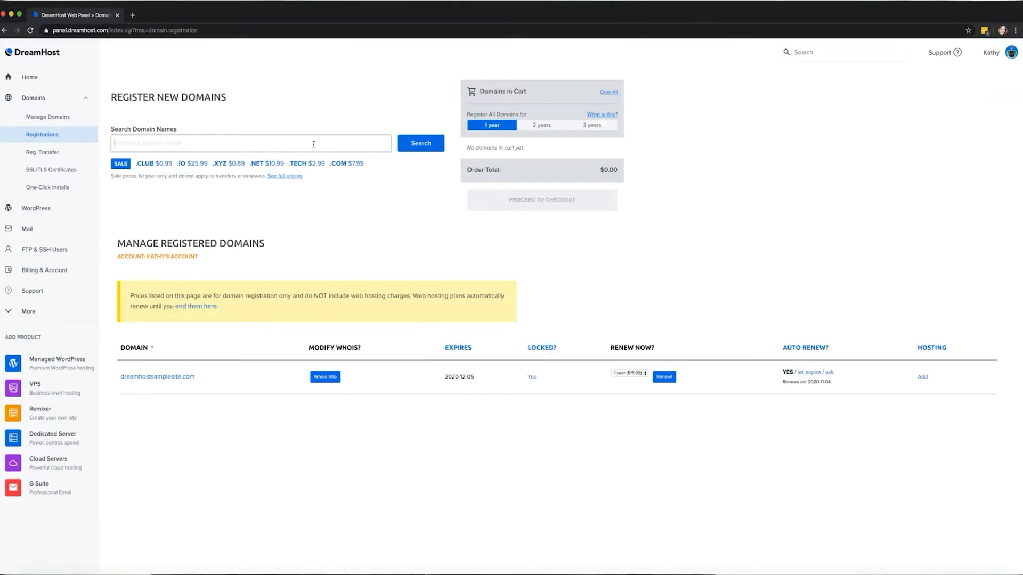
text(dreamhoststartersite.)
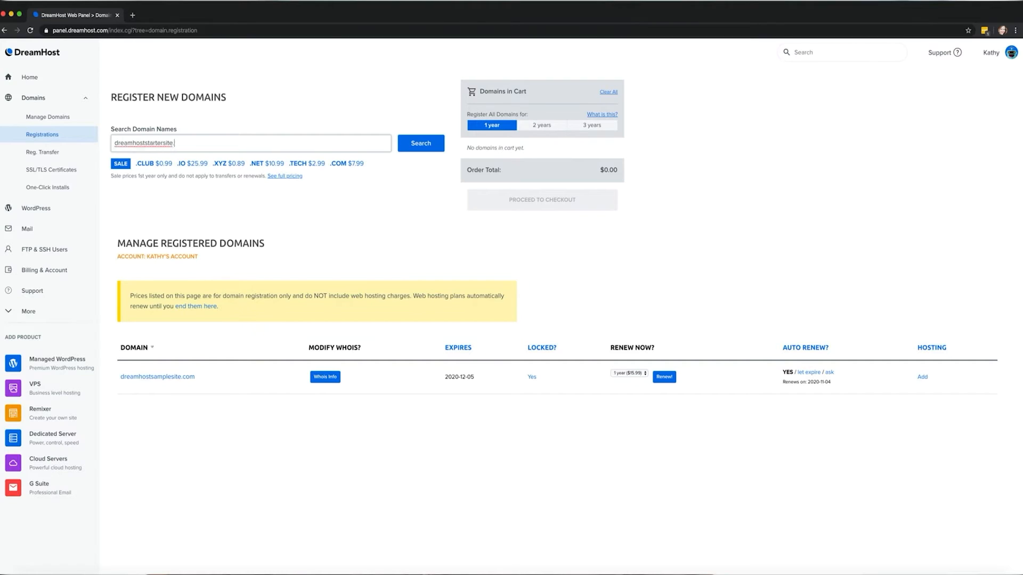
click(420, 143)
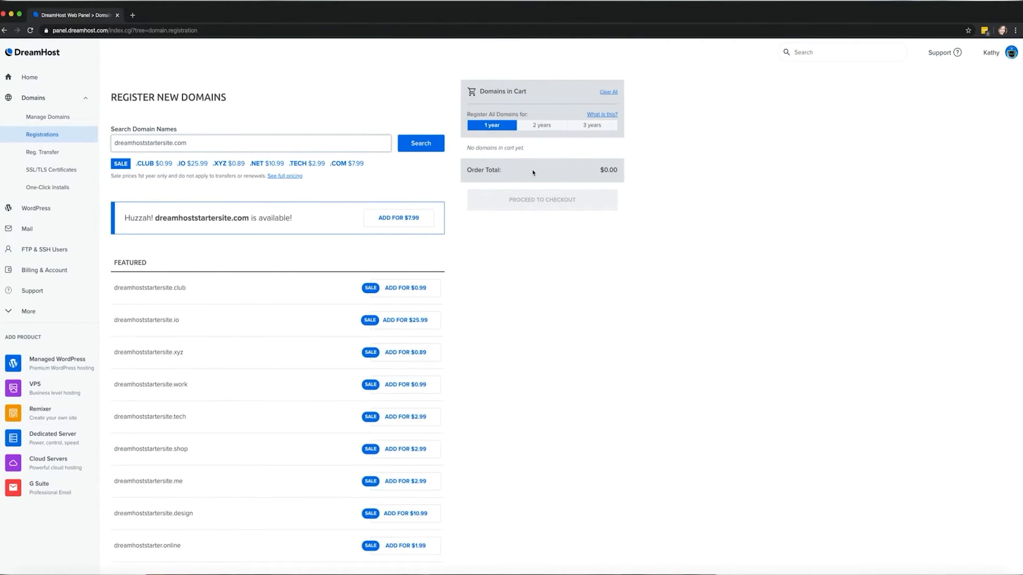
click(398, 218)
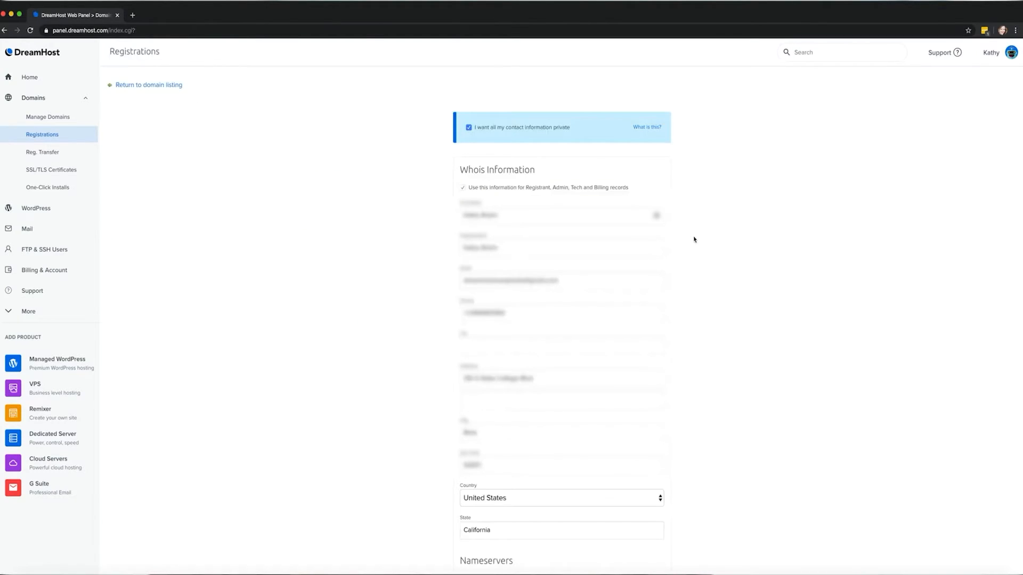
Accept the Whois details and proceed to payment entry
scroll(down, 3)
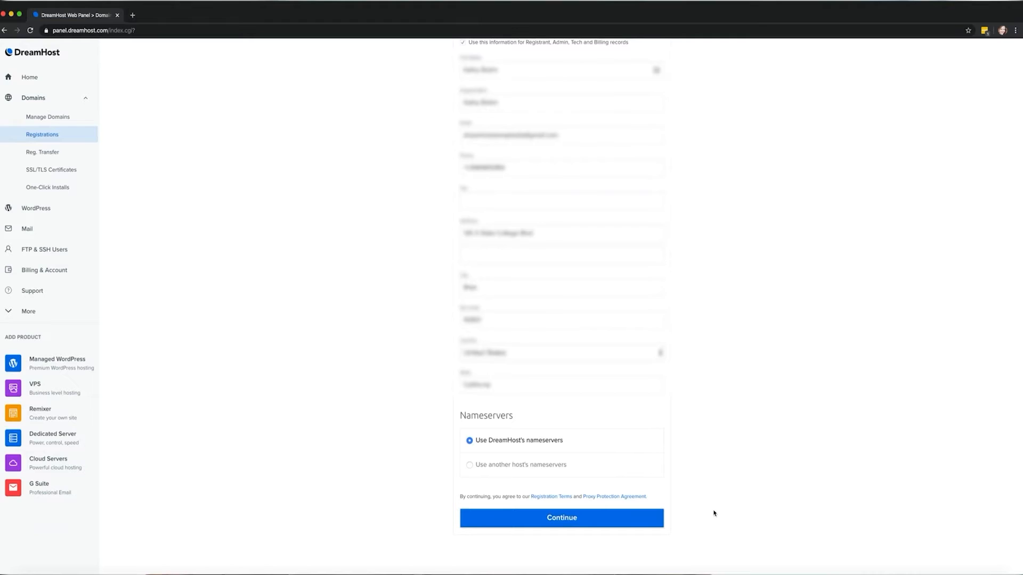
click(560, 518)
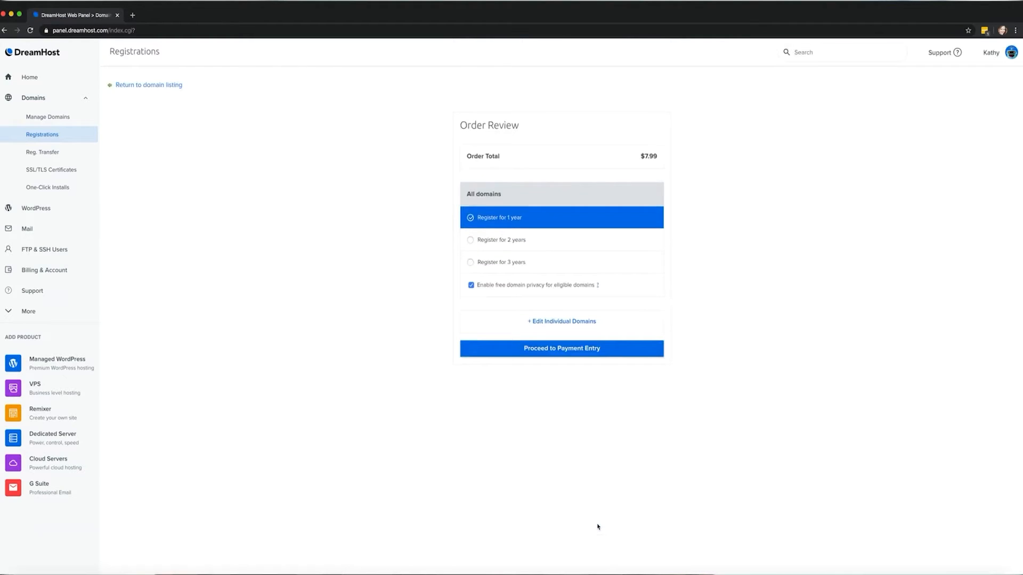
mouse_move(707, 311)
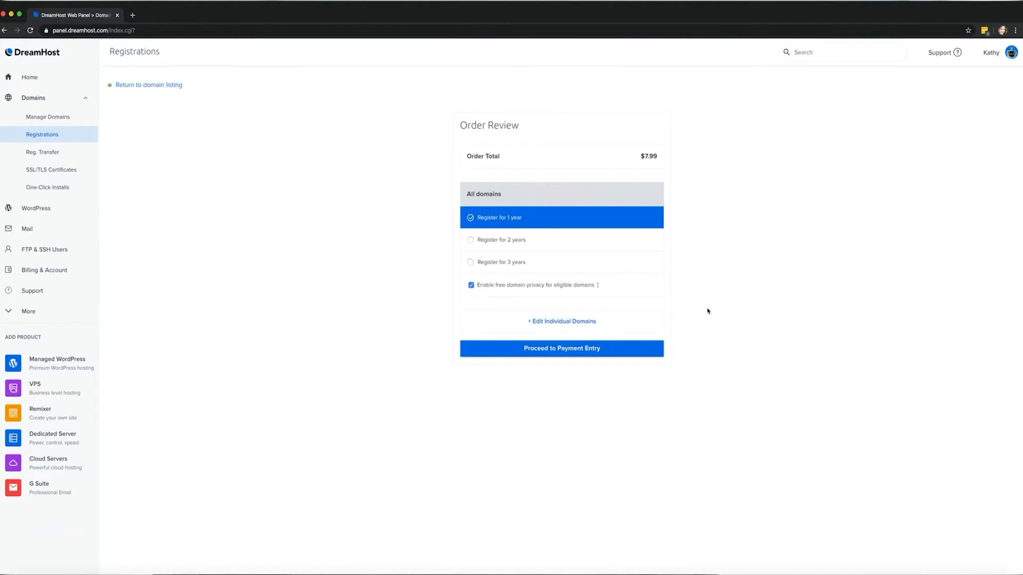
click(560, 348)
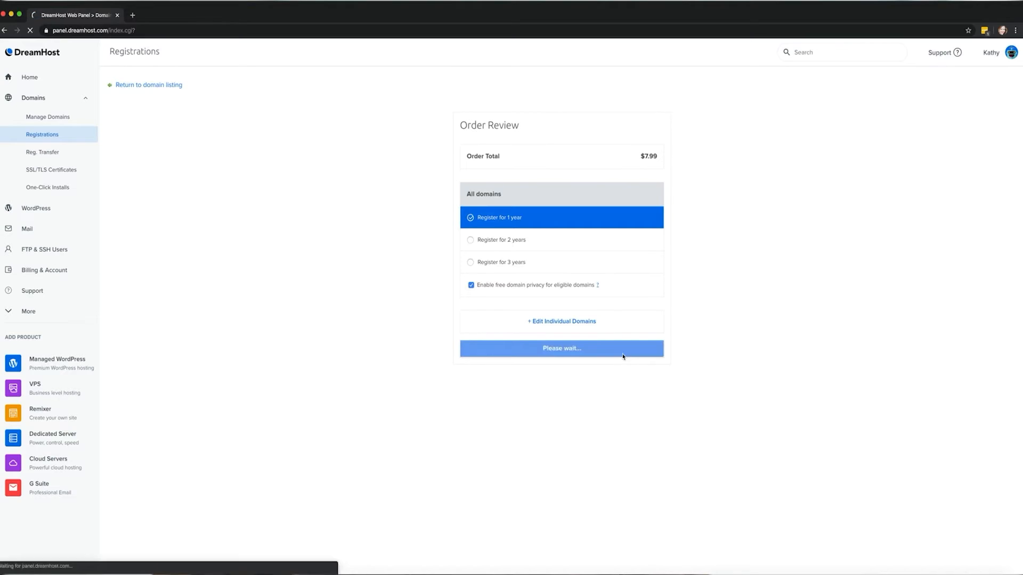
click(560, 348)
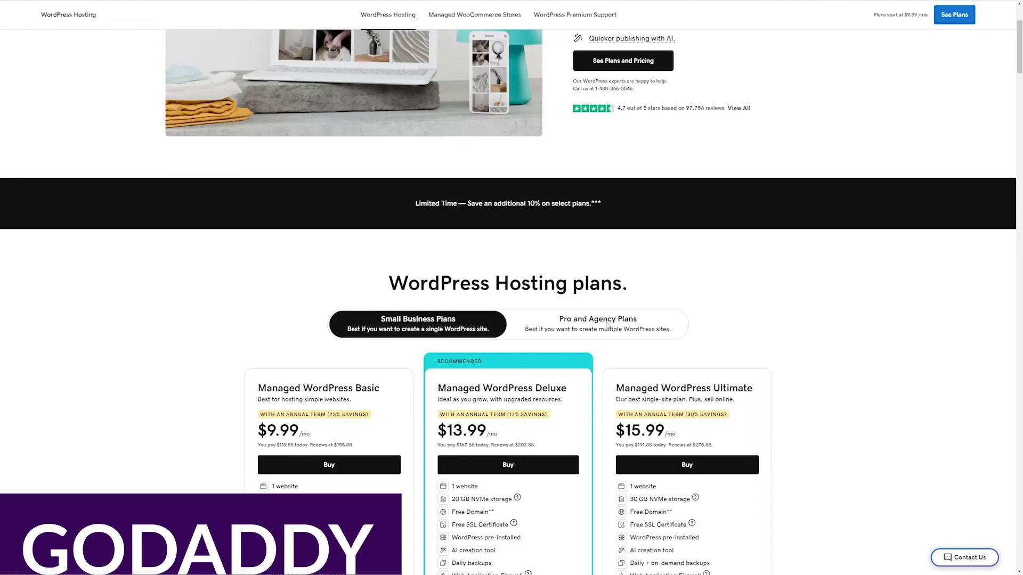
scroll(down, 3)
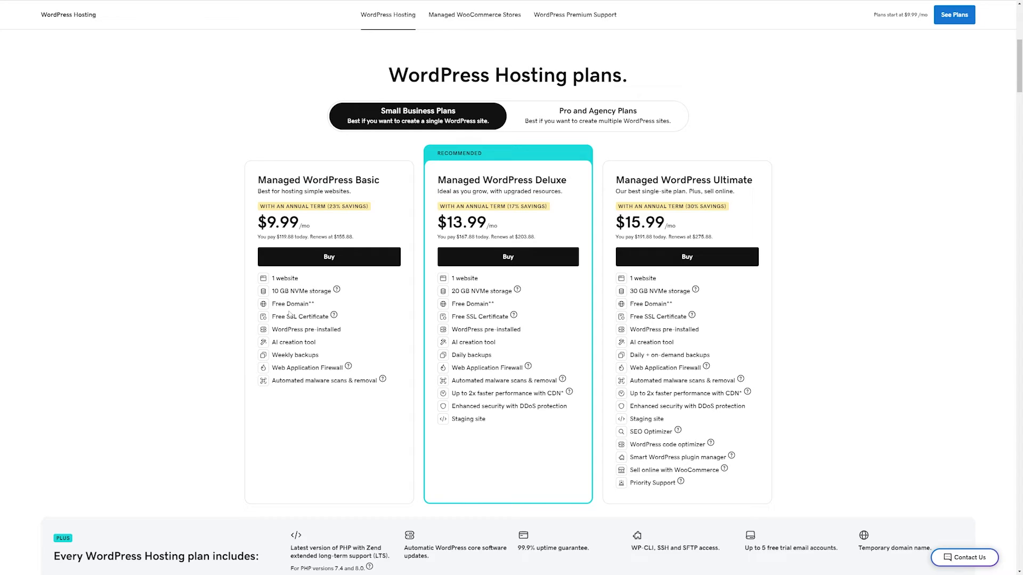
mouse_move(550, 306)
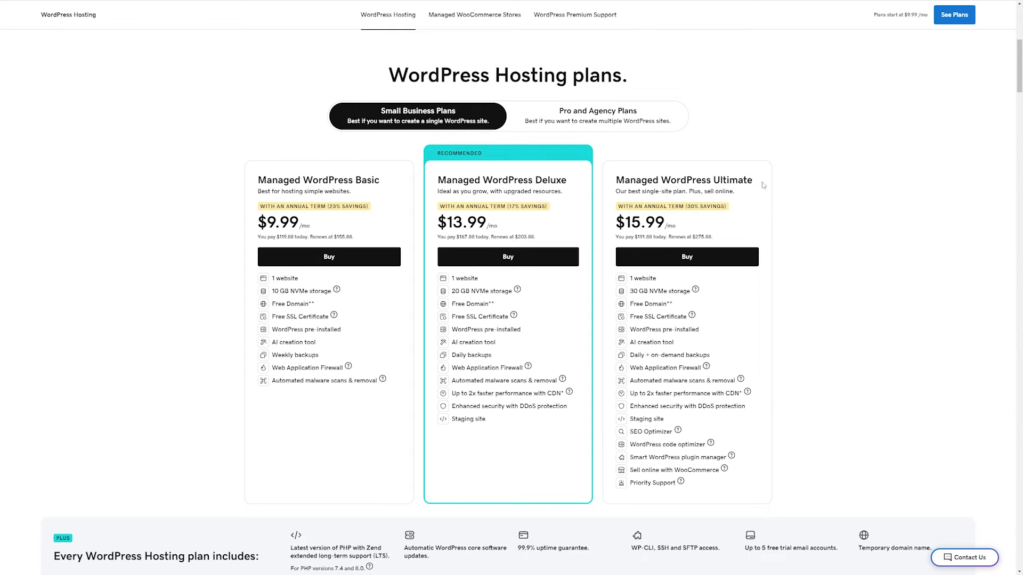
mouse_move(633, 253)
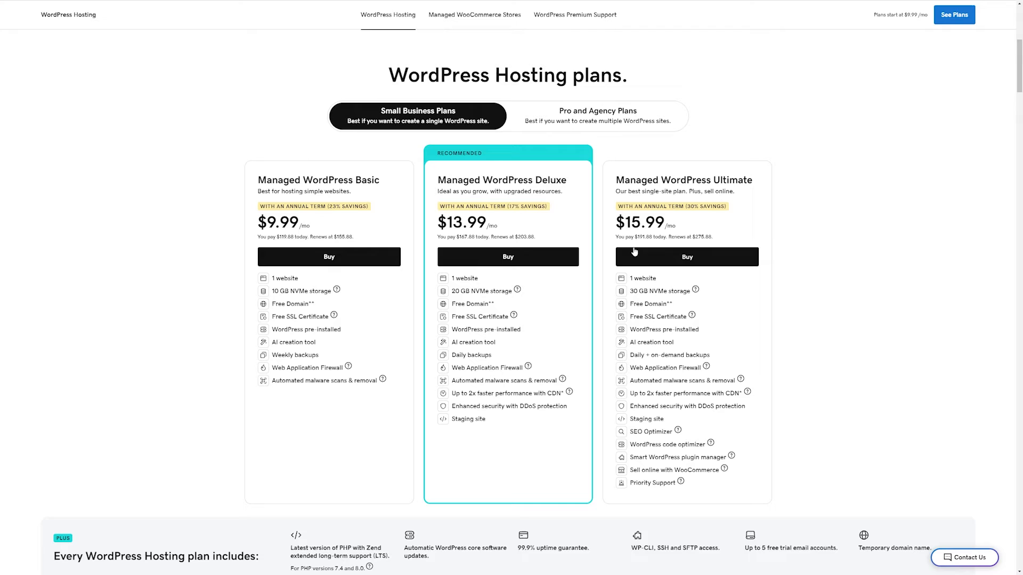
mouse_move(638, 282)
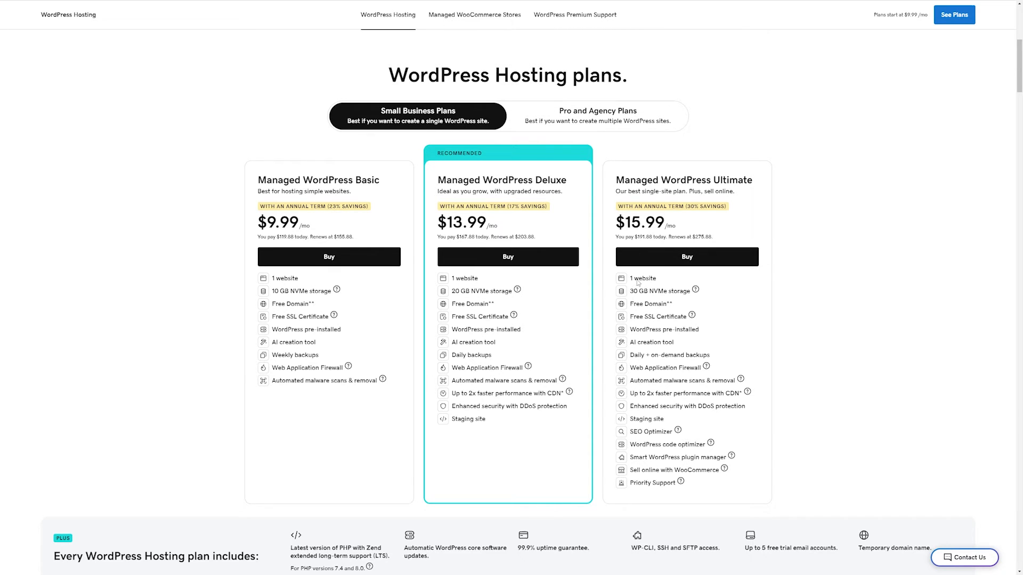
scroll(down, 3)
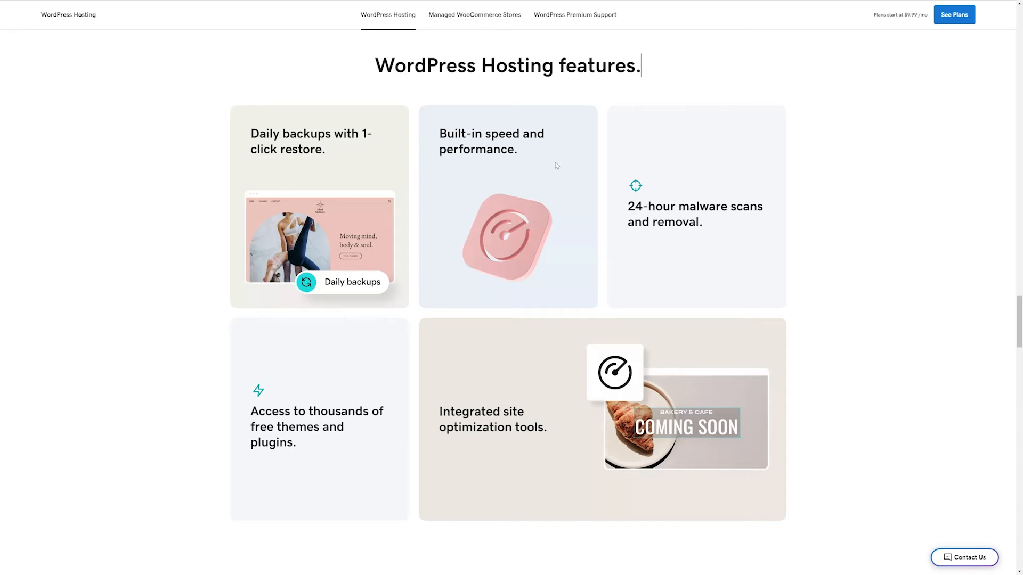
mouse_move(822, 484)
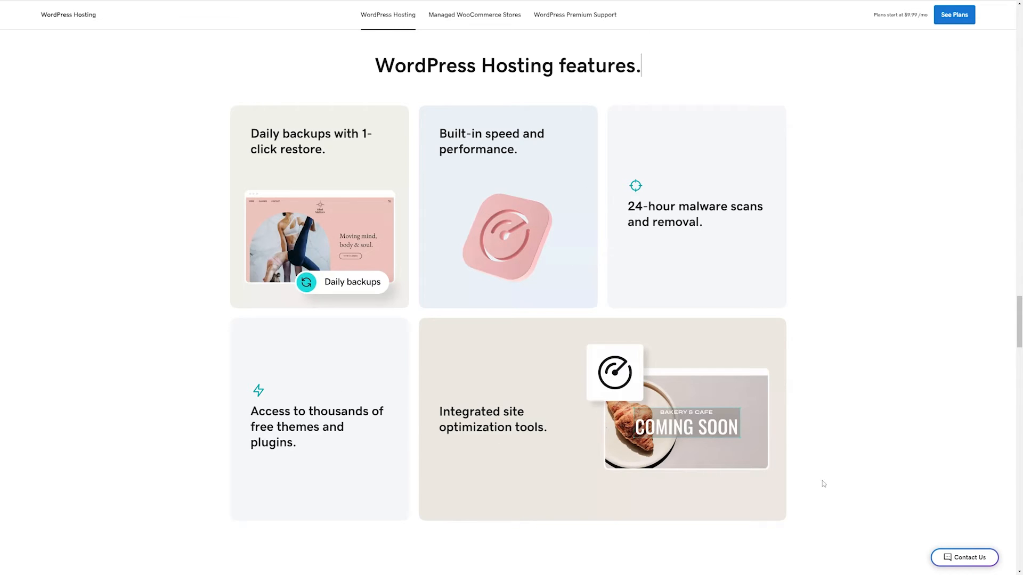
scroll(down, 3)
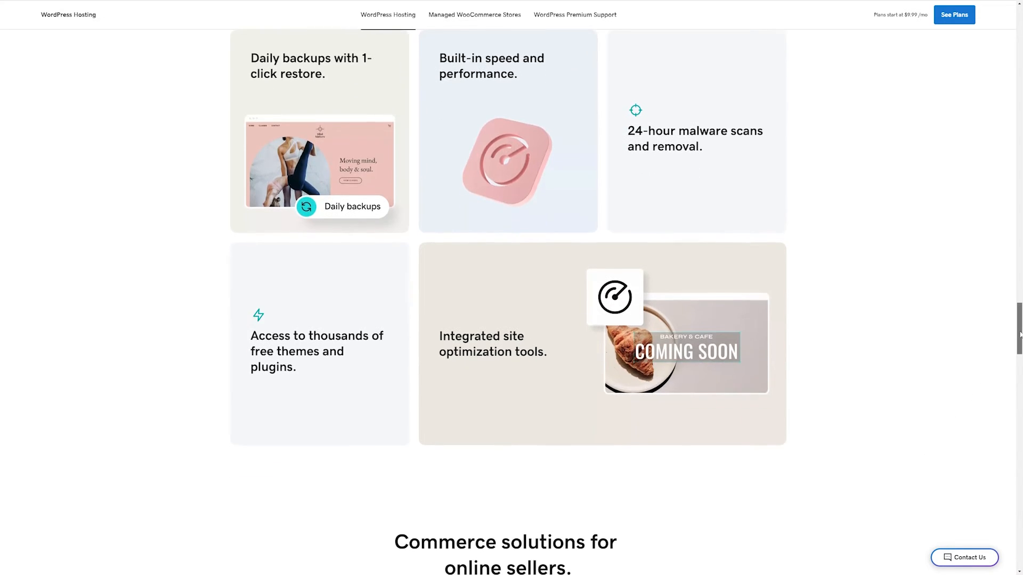
scroll(down, 3)
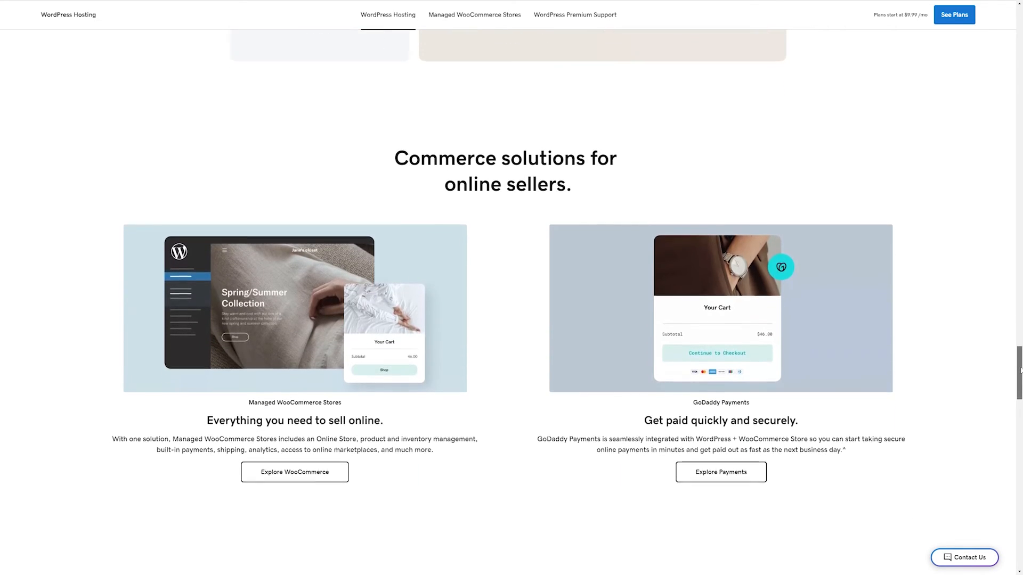
scroll(down, 3)
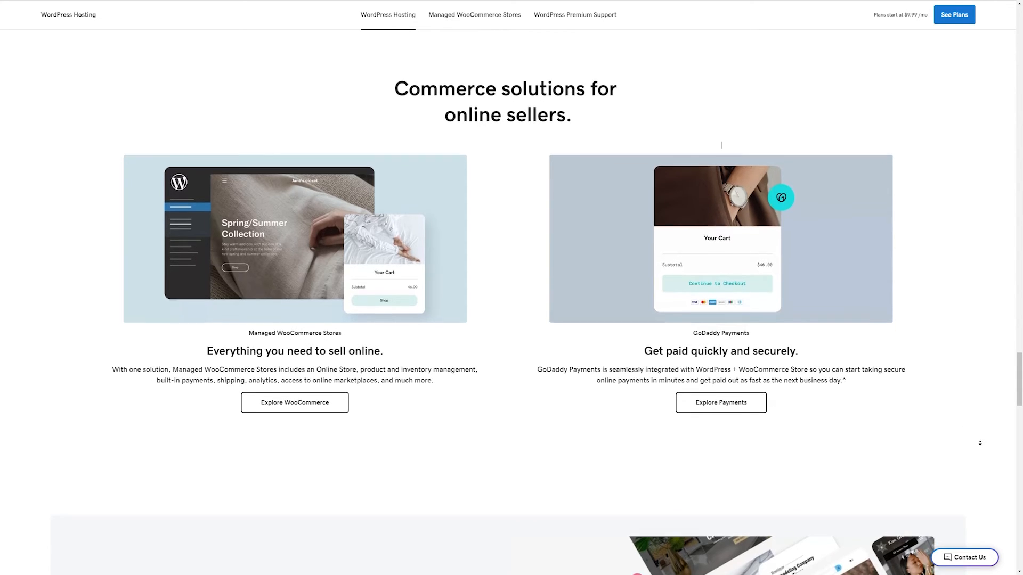
scroll(down, 3)
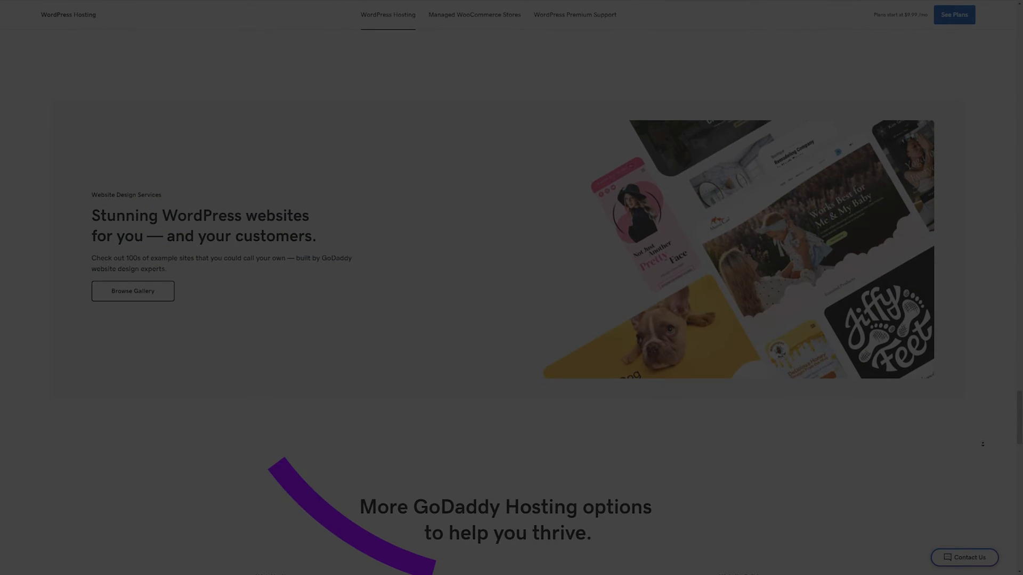
scroll(down, 3)
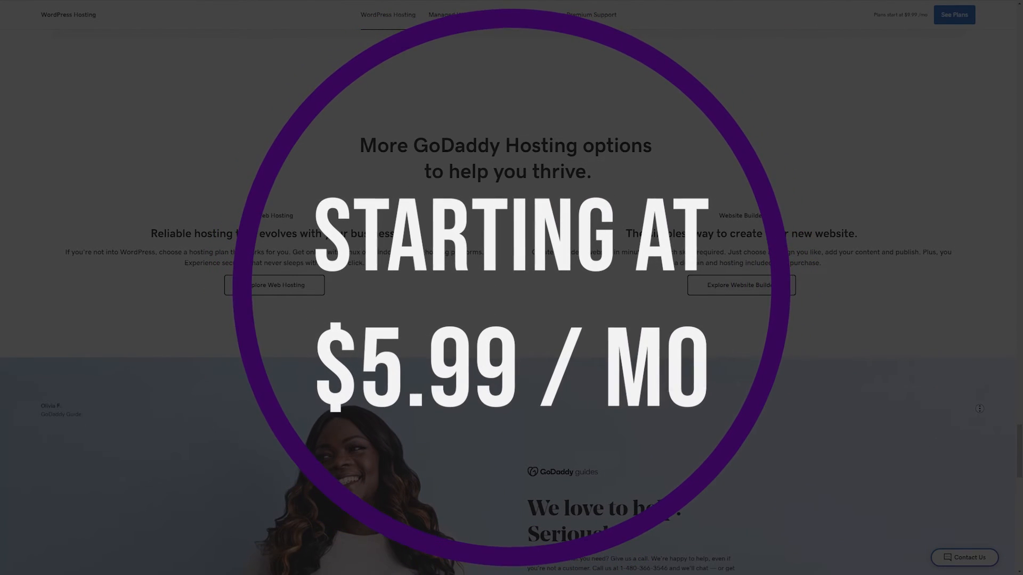
scroll(down, 3)
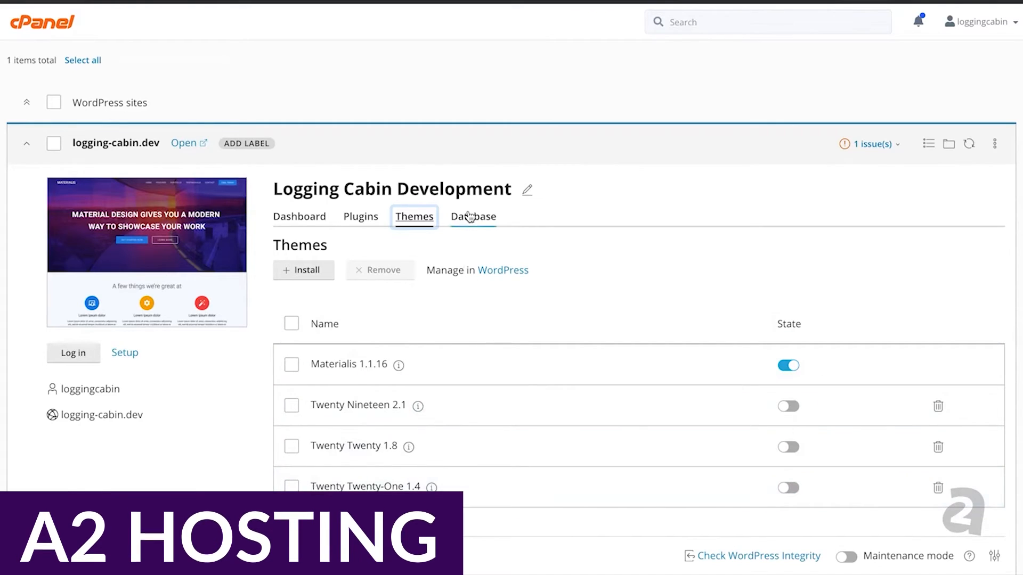
View logging-cabin.dev's Database details, then its Dashboard showing WordPress 5.8 status
click(473, 216)
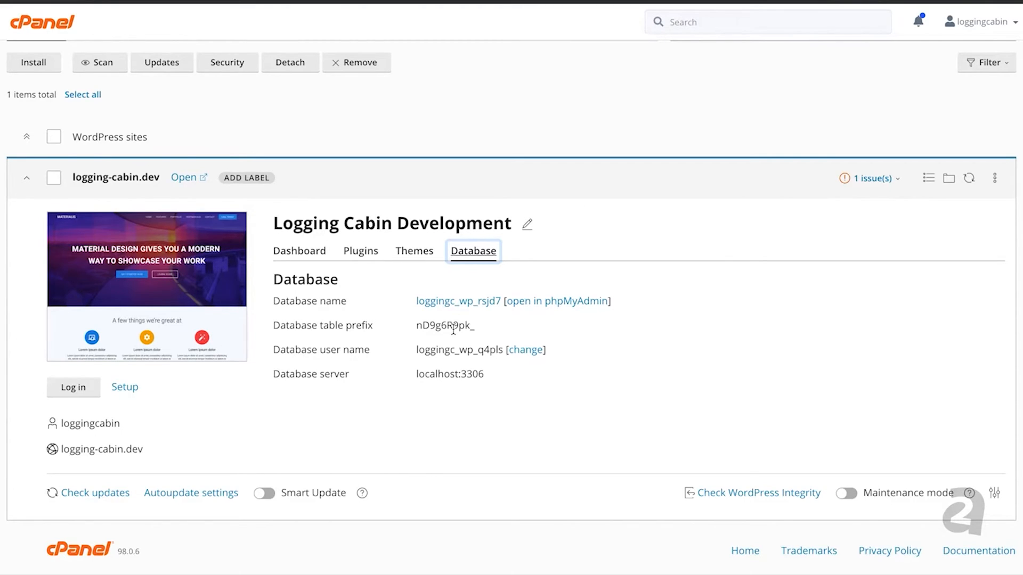
click(299, 250)
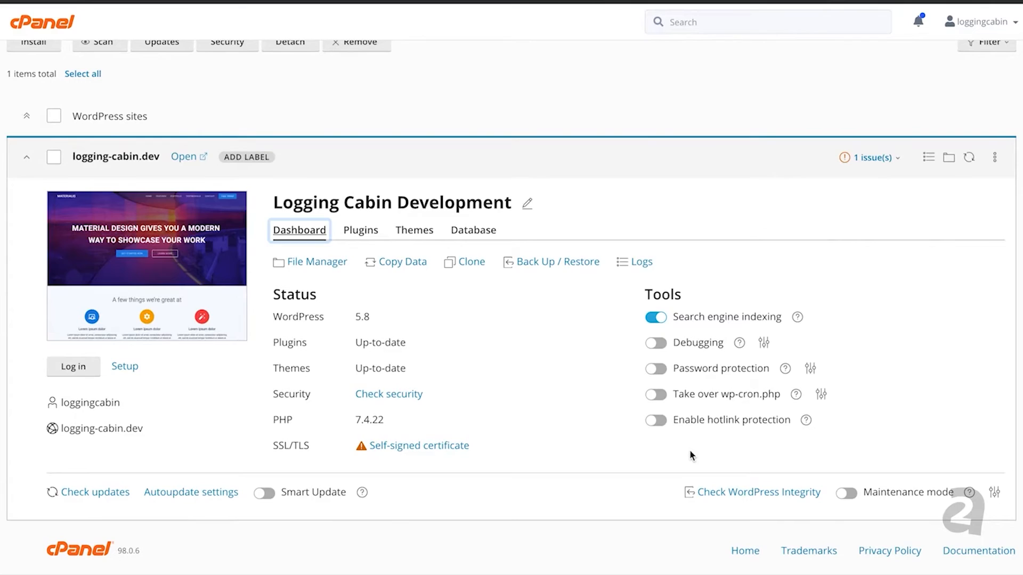
mouse_move(313, 419)
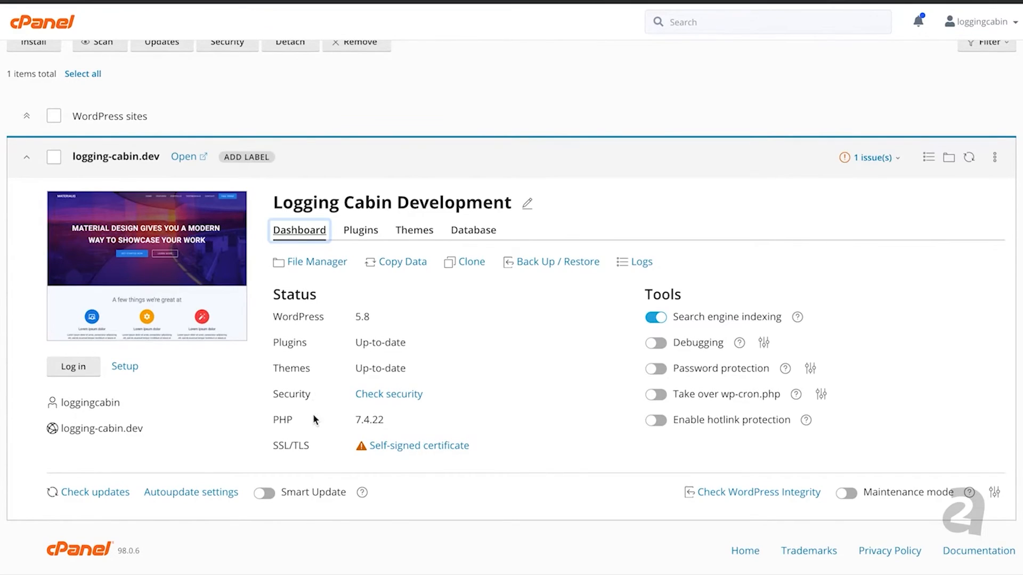
mouse_move(320, 366)
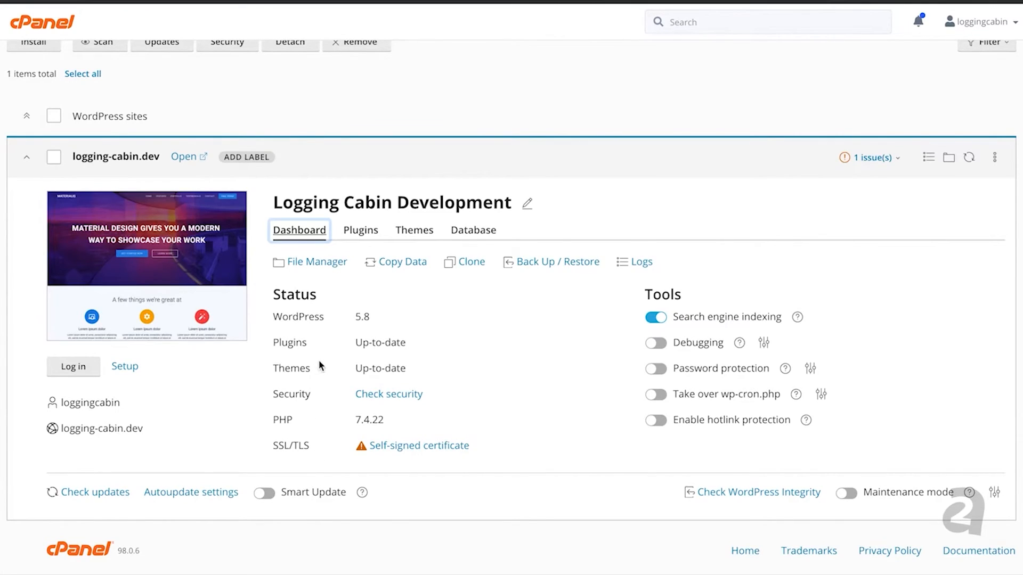